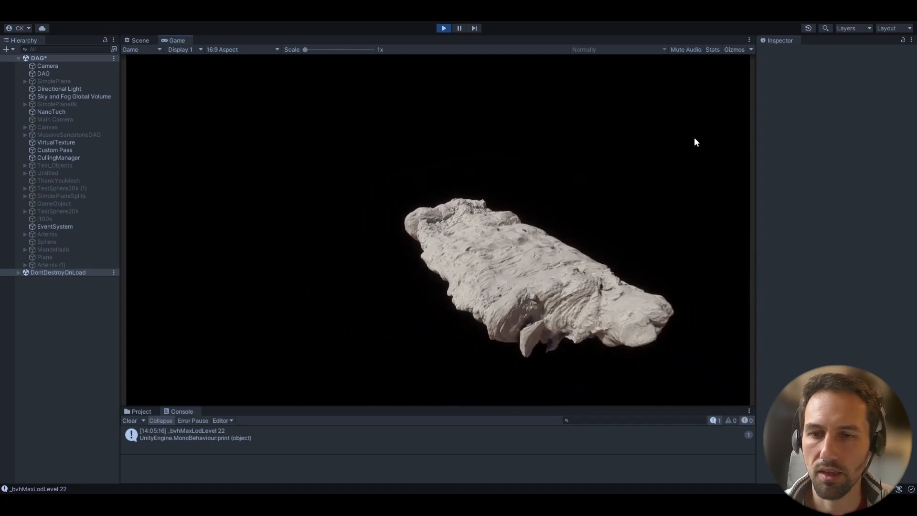
Enable the Canvas object so the NanoTech overlay shows cluster and triangle counts
{"action": "left_click", "coordinate": [48, 128]}
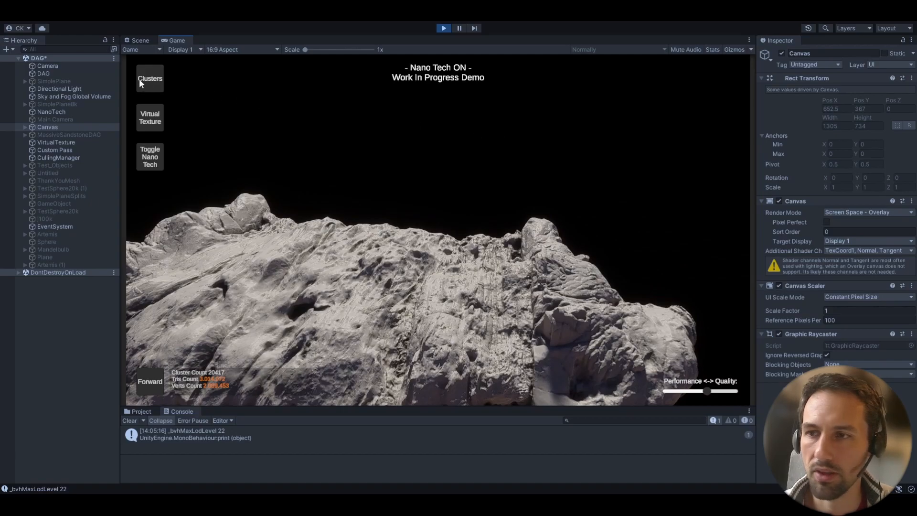
Colour the rock by clusters (about 12,241) and select the NanoTech object
{"action": "left_click", "coordinate": [150, 78]}
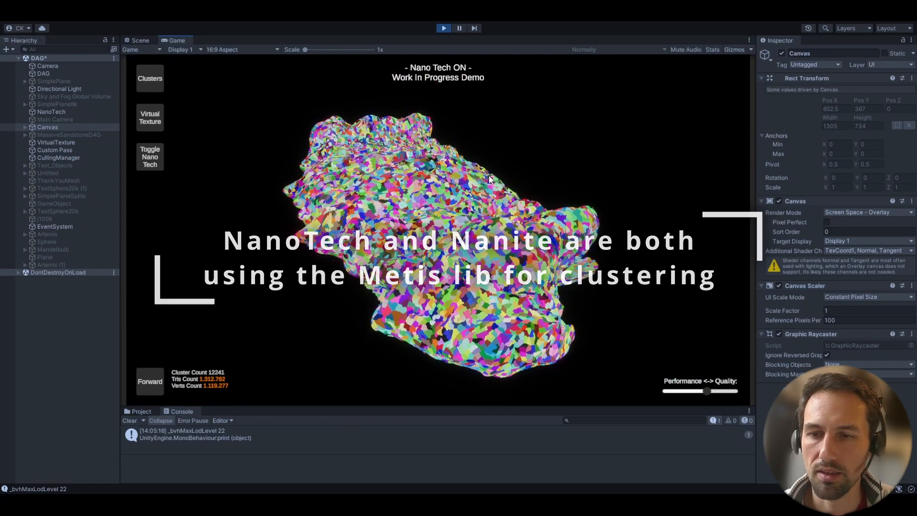
{"action": "left_click", "coordinate": [51, 112]}
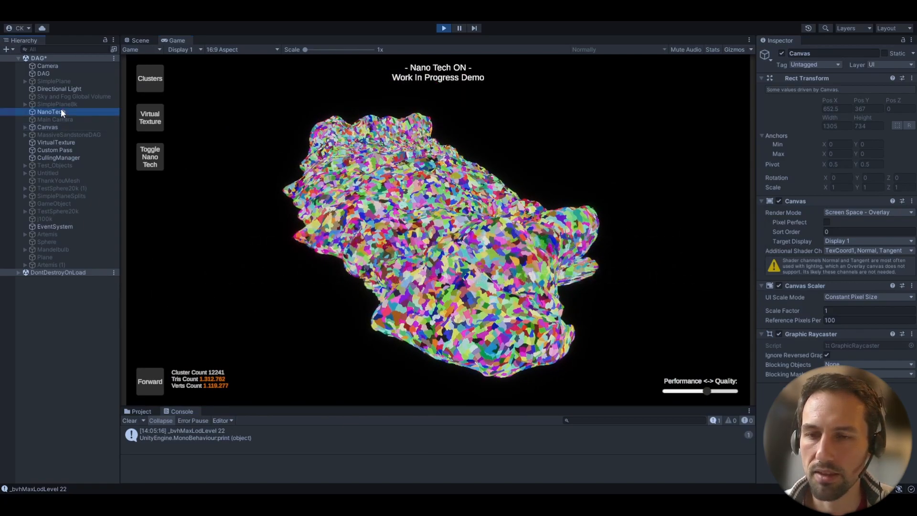
Enter 0.003 as NanoTech's Global Distance, coarsening the rock to about 1,427 clusters
{"action": "left_click", "coordinate": [52, 112]}
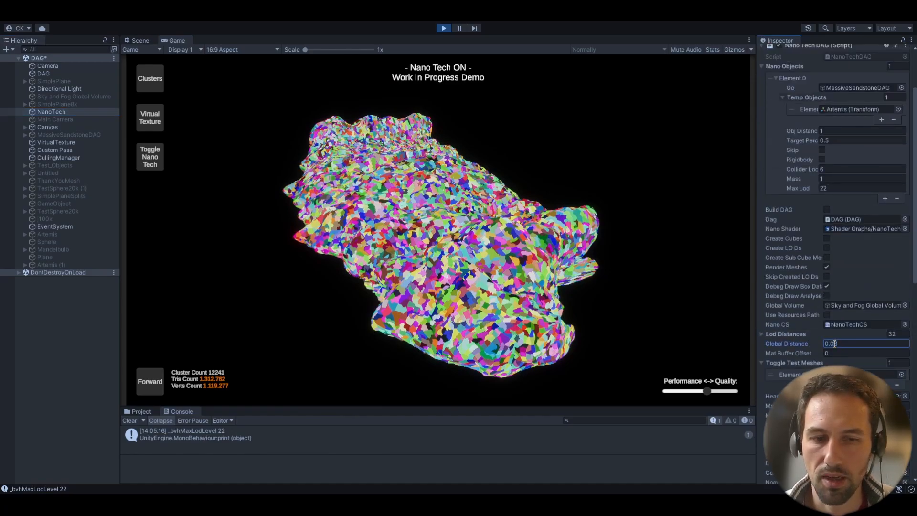
{"action": "type", "text": "0.003"}
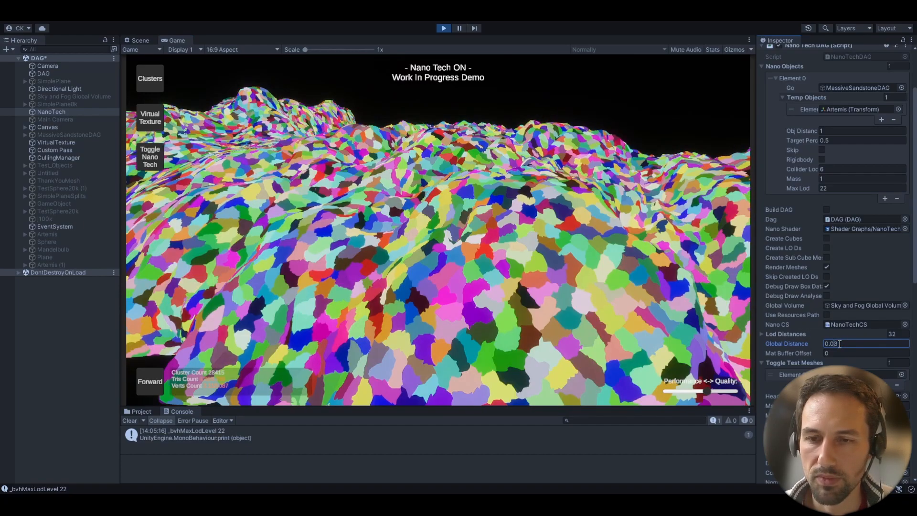
{"action": "type", "text": "0.003"}
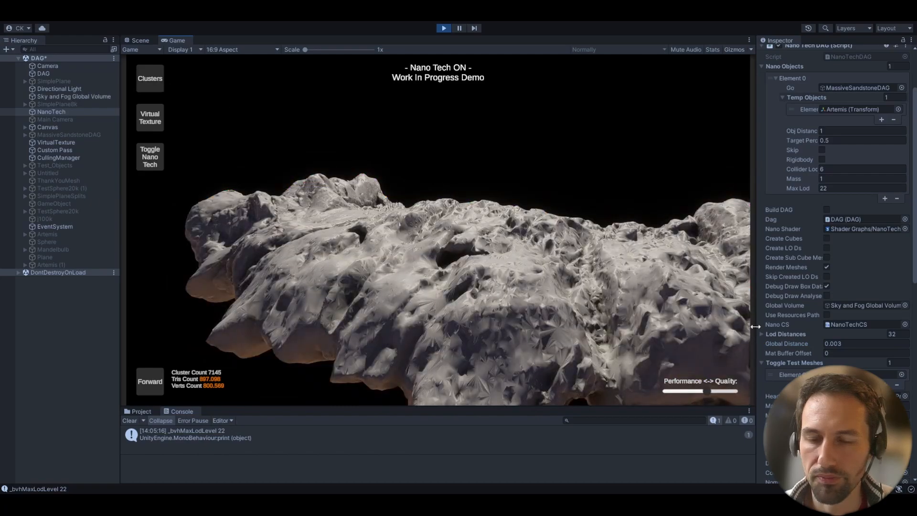
{"action": "left_click", "coordinate": [866, 344]}
{"action": "type", "text": "0.00"}
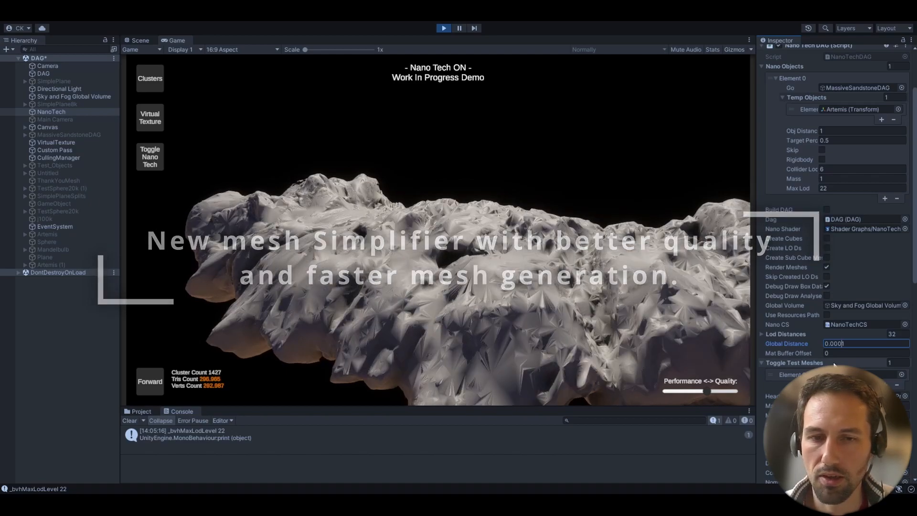
Enter 0.1 as the Global Distance and bring up the Artemis statue with its stats
{"action": "type", "text": "0.1"}
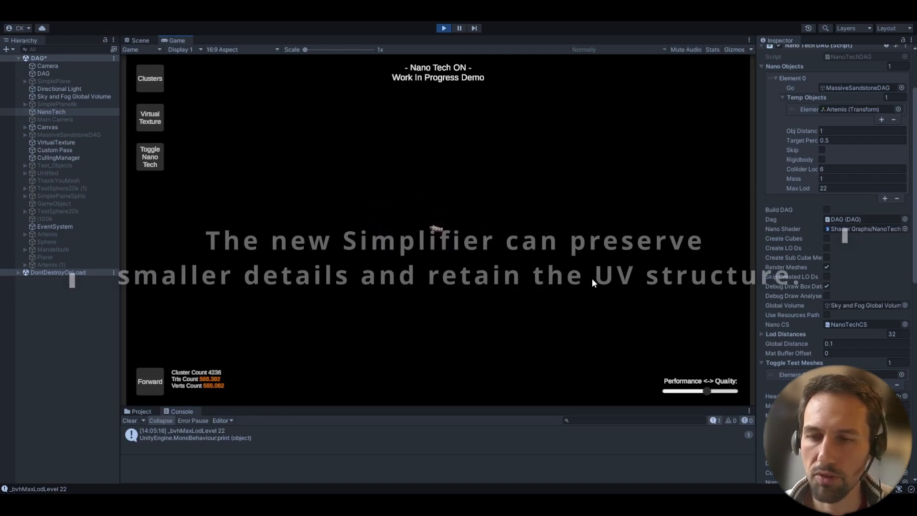
{"action": "left_click", "coordinate": [712, 49]}
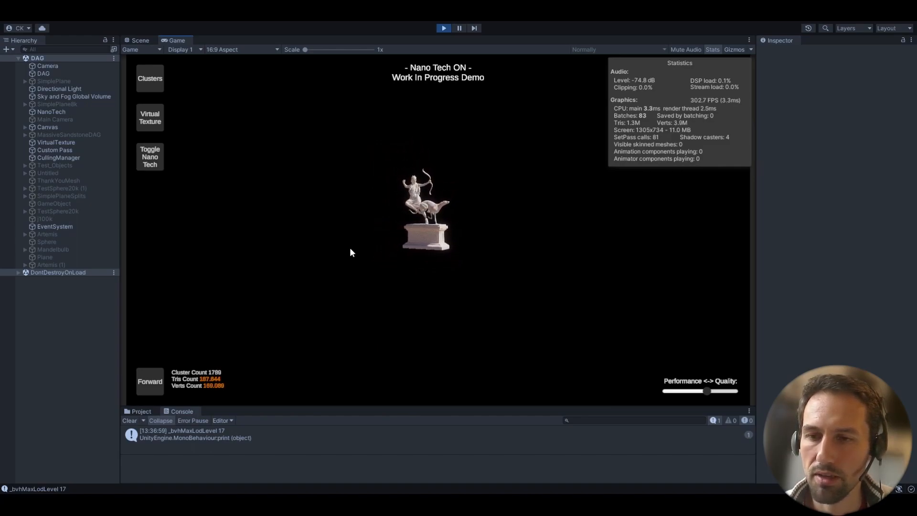
Colour the Artemis statue by clusters, showing about 1,774 clusters and 187k triangles
{"action": "left_click", "coordinate": [149, 78]}
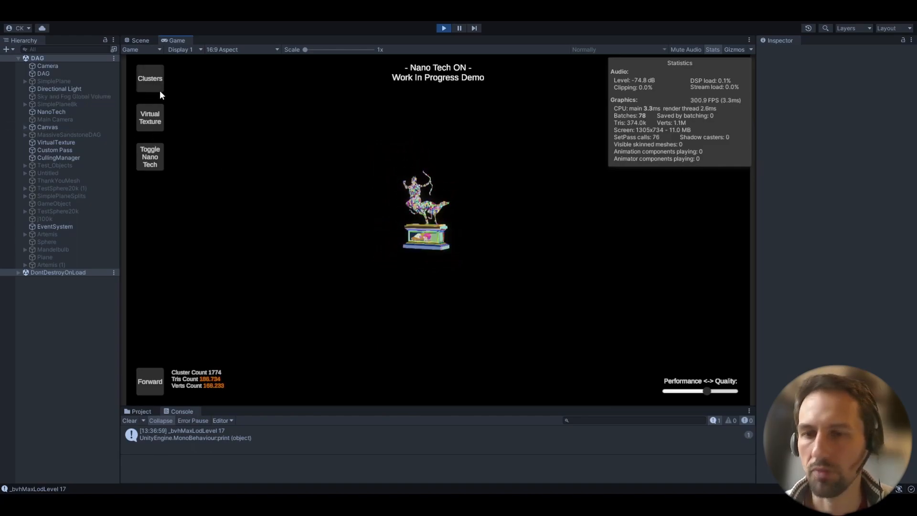